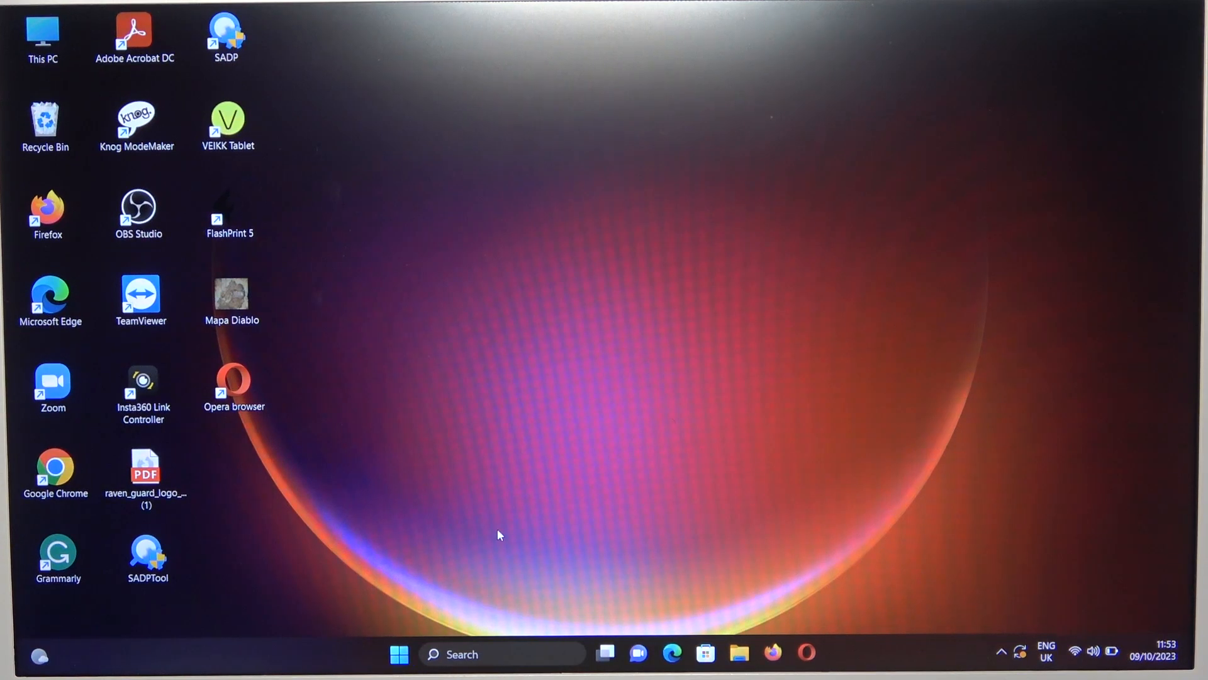
Launch Settings from the Windows 11 Start menu's pinned apps.
left_click(398, 653)
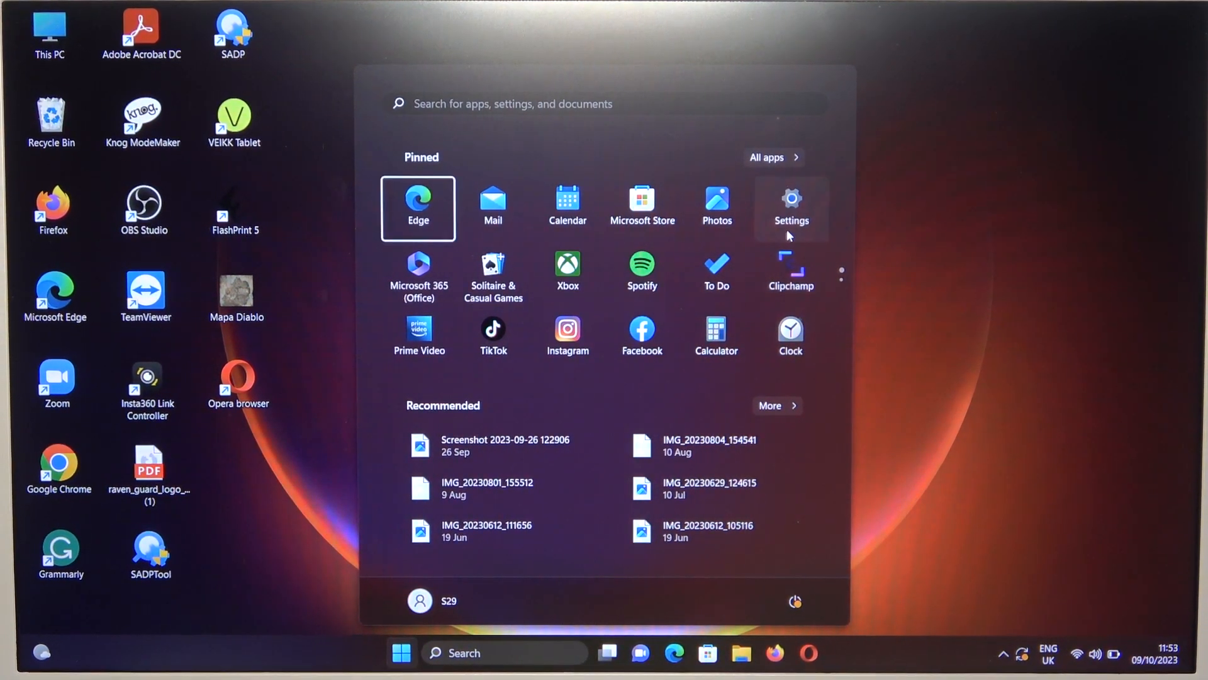
left_click(791, 204)
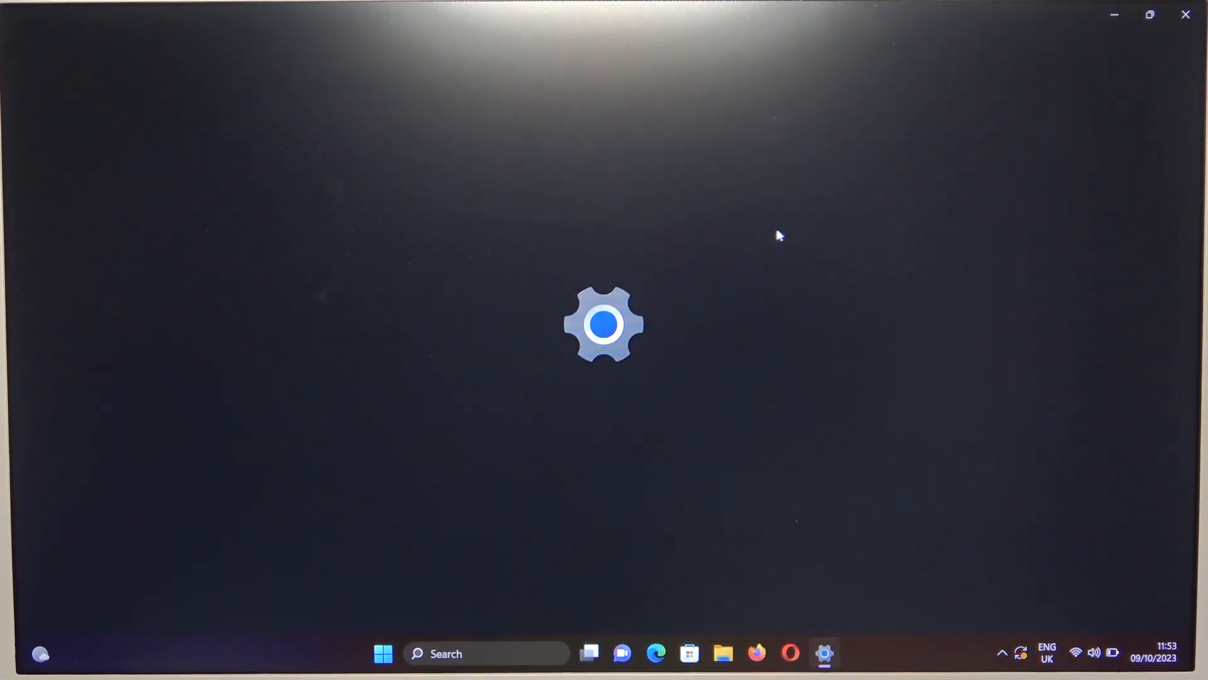
mouse_move(504, 247)
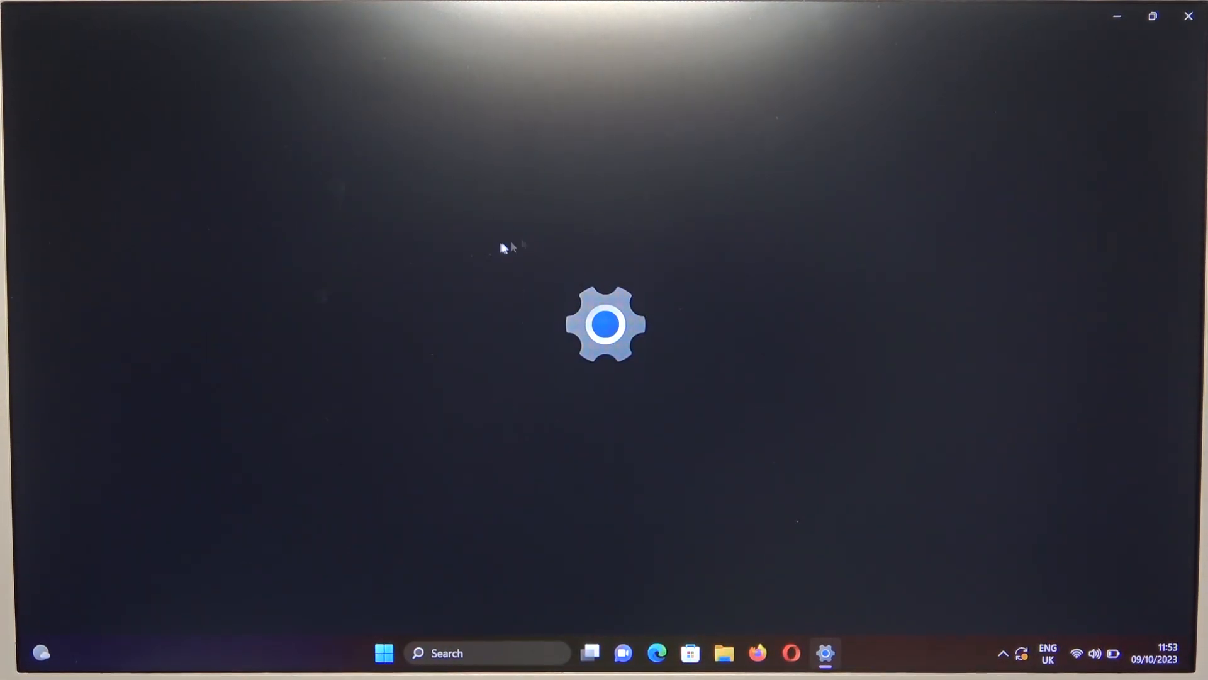
left_click(824, 653)
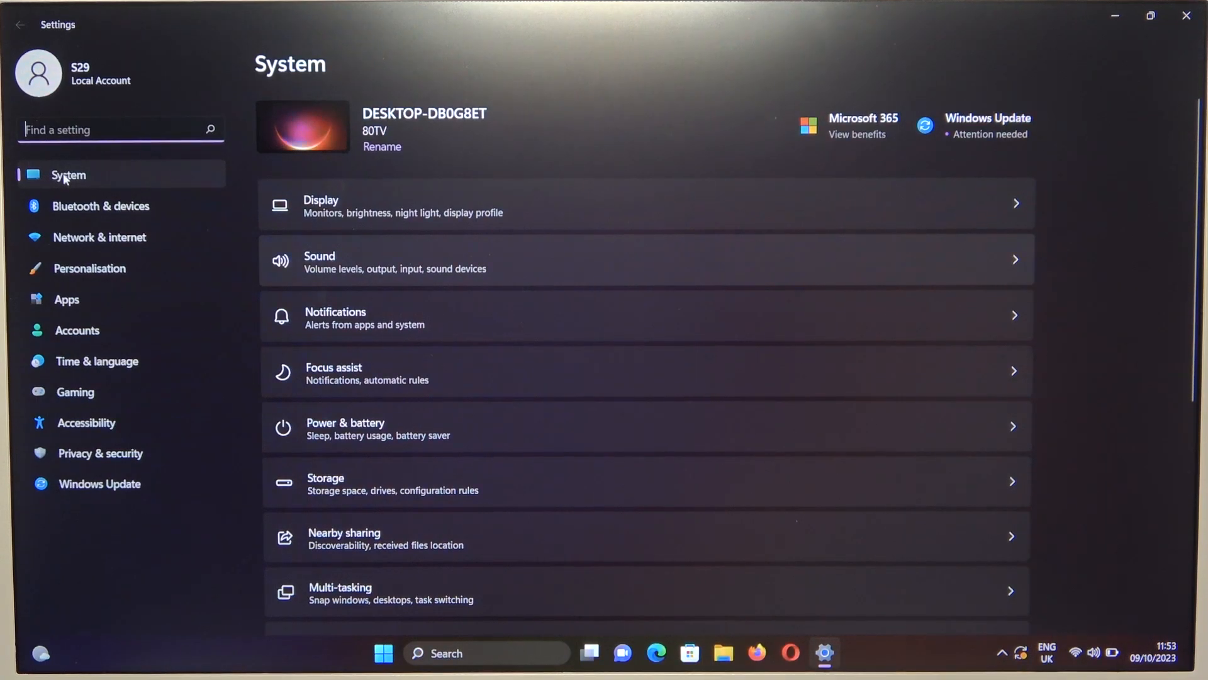
Go to Bluetooth & devices and switch Bluetooth on.
left_click(100, 206)
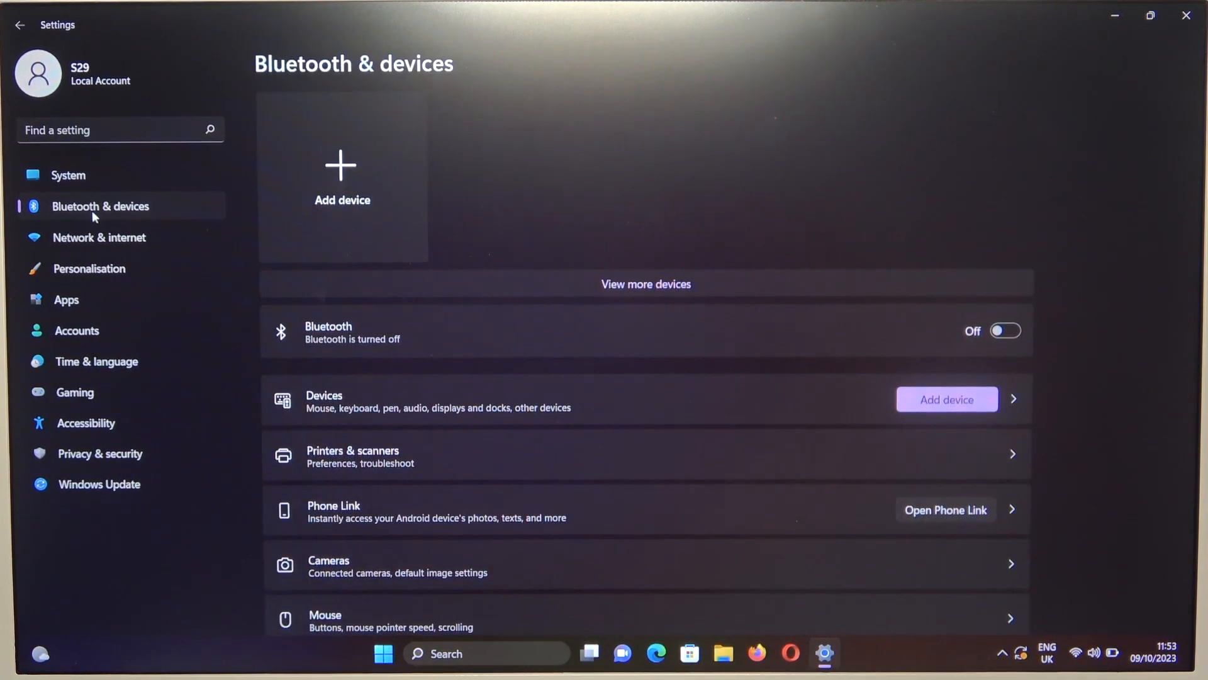
left_click(1005, 331)
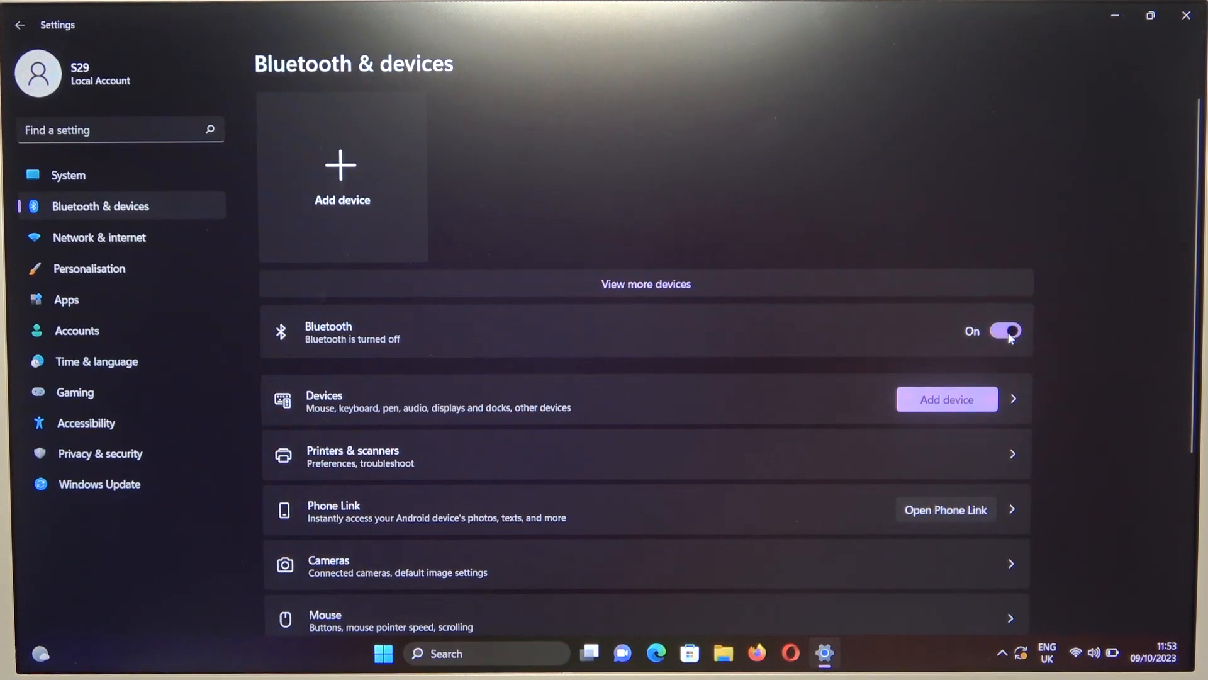
mouse_move(378, 199)
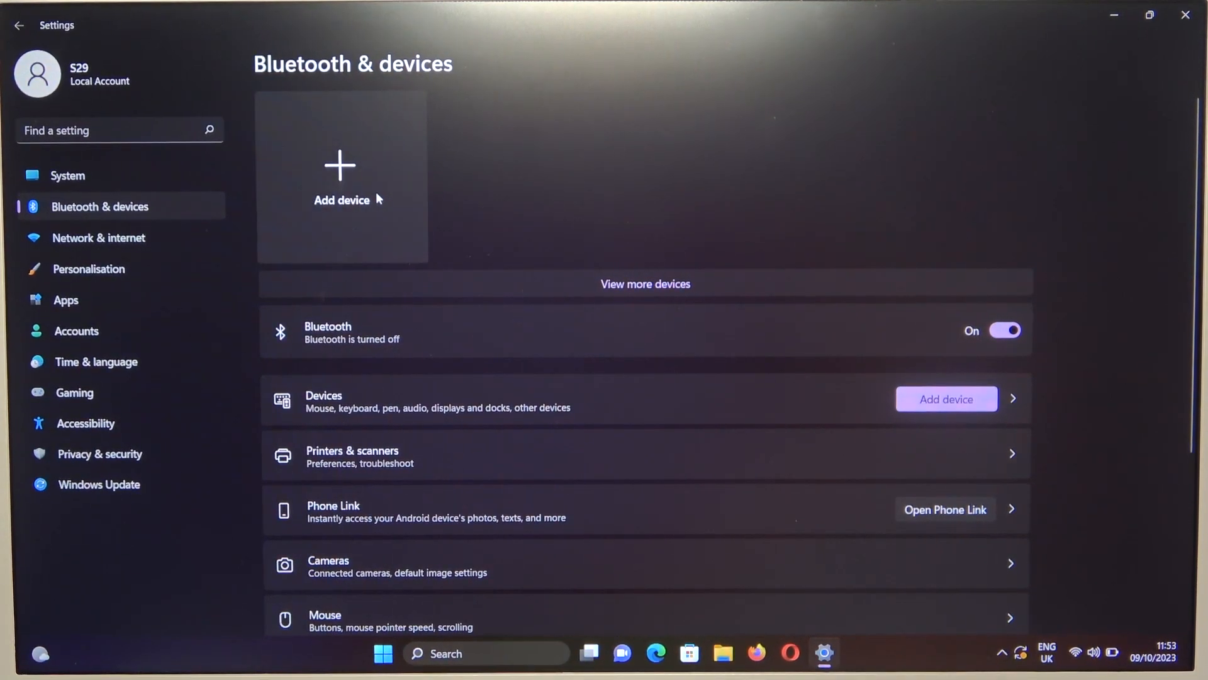
Add a Bluetooth device and pair the Dime 2-Black earbuds, confirming with Done.
left_click(342, 178)
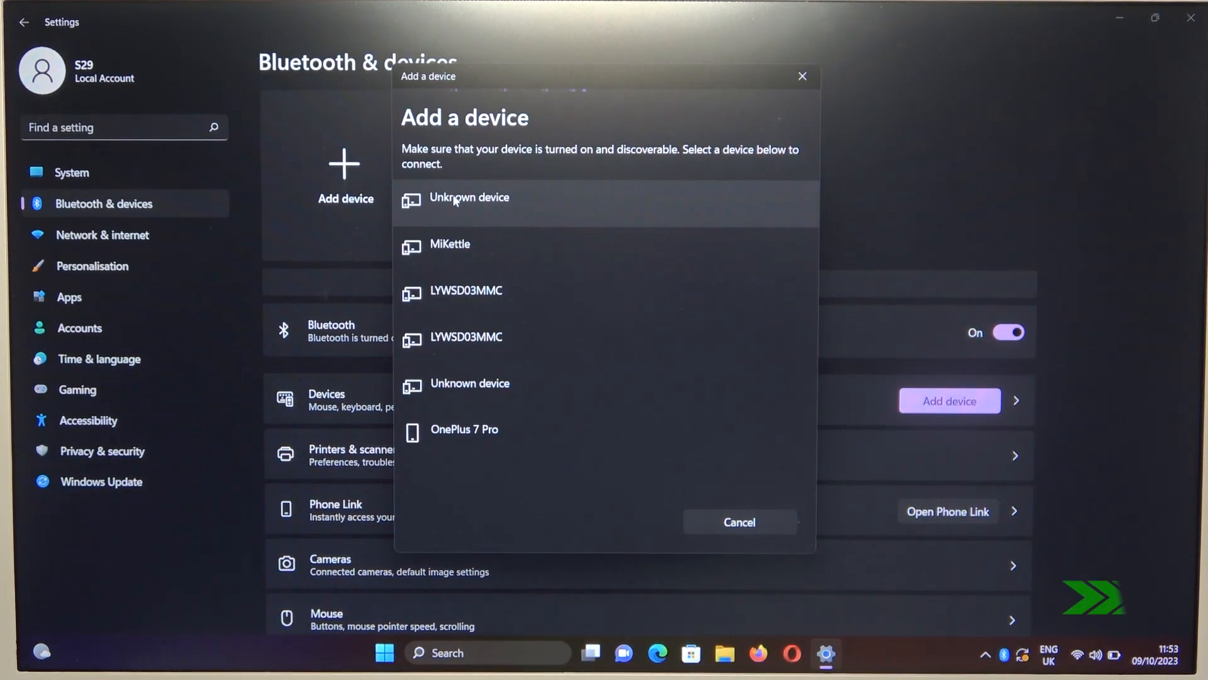
scroll("down", 3)
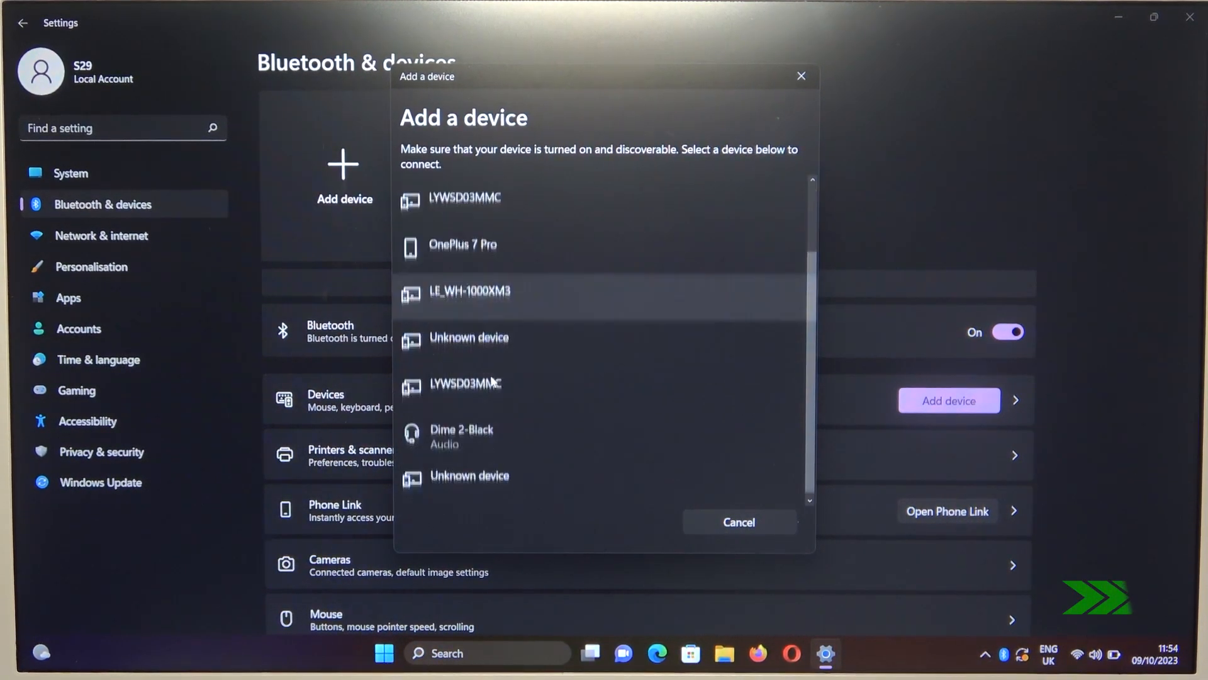
left_click(461, 435)
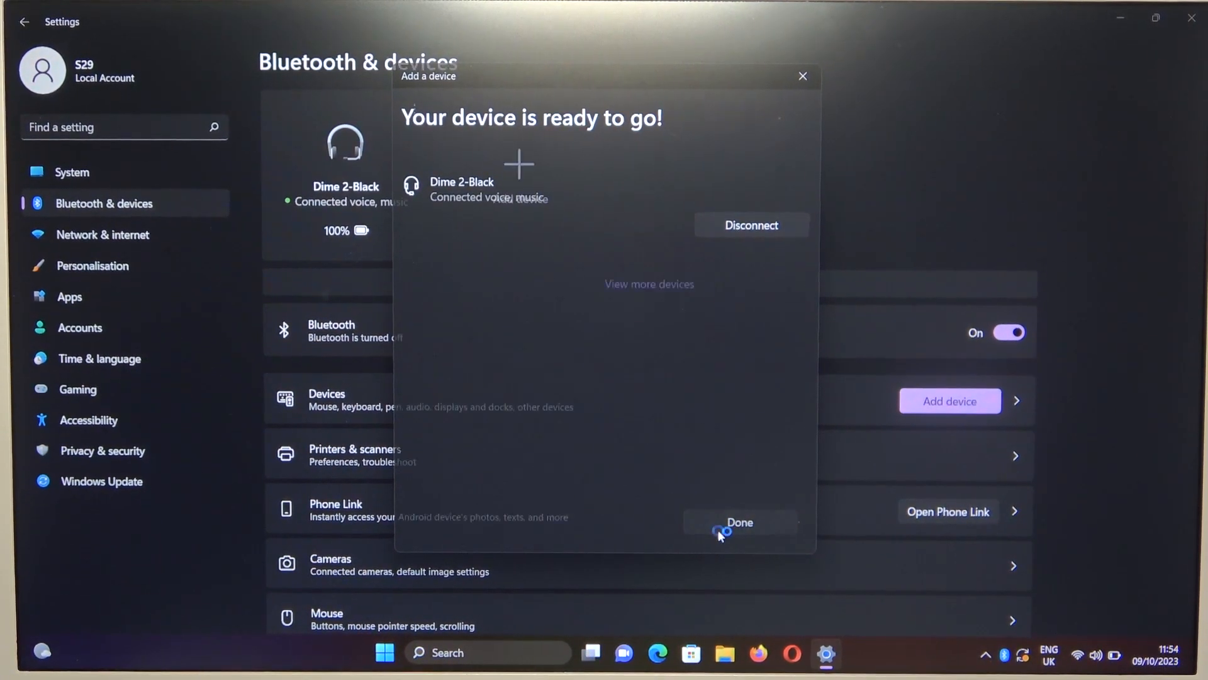
left_click(738, 522)
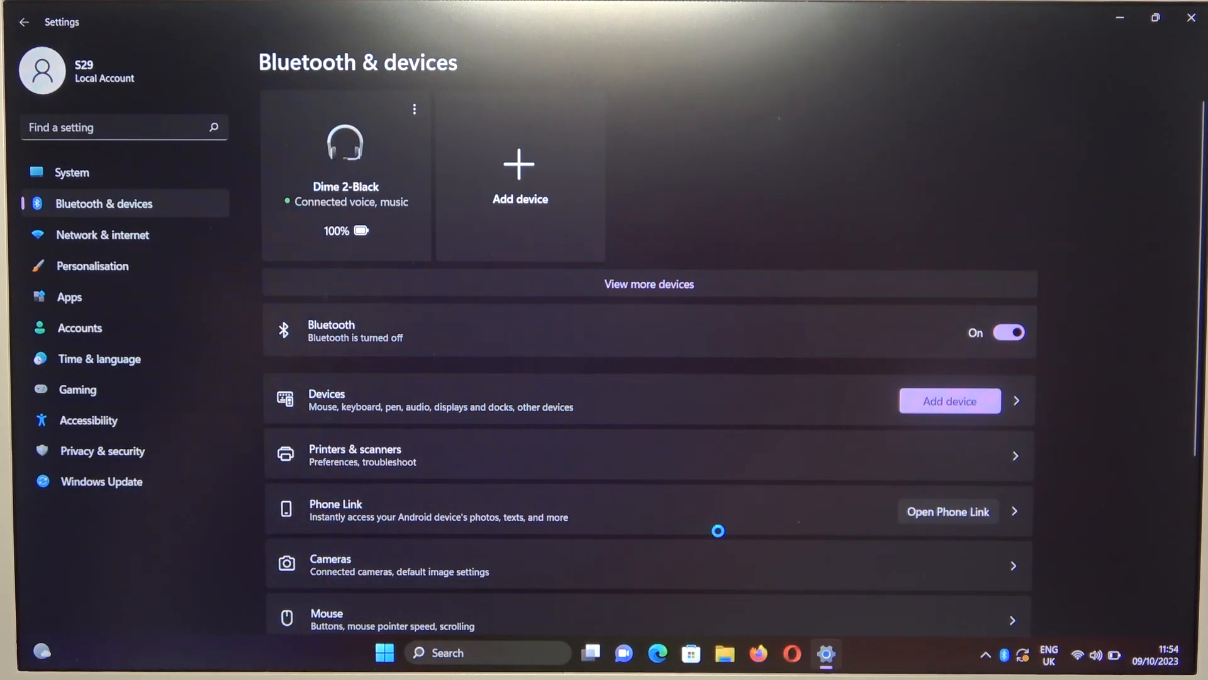